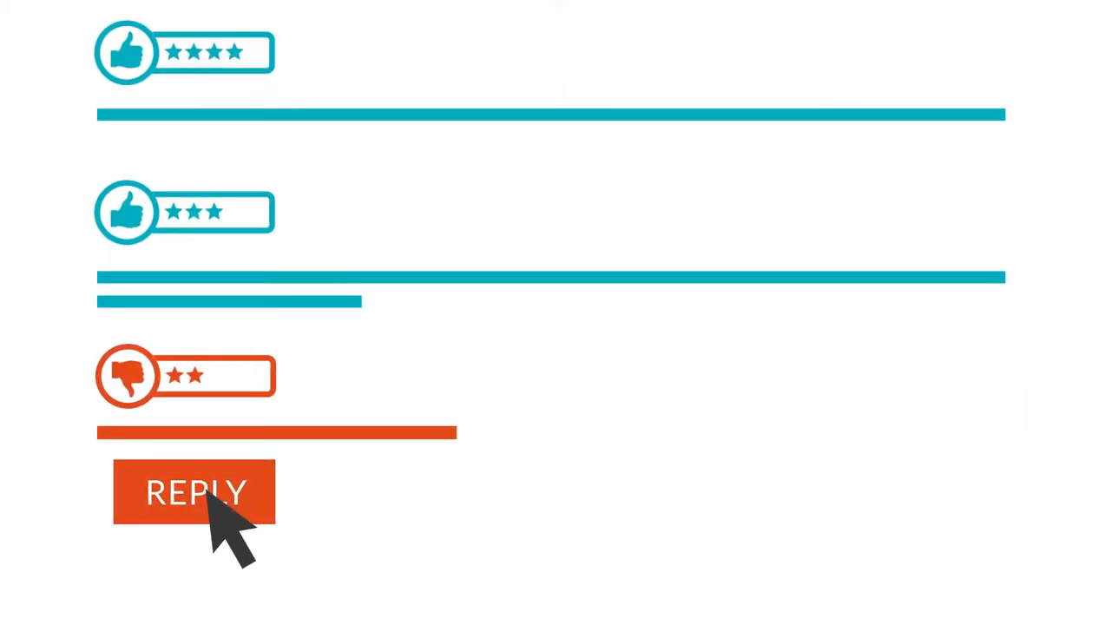
{"action": "left_click", "coordinate": [195, 492]}
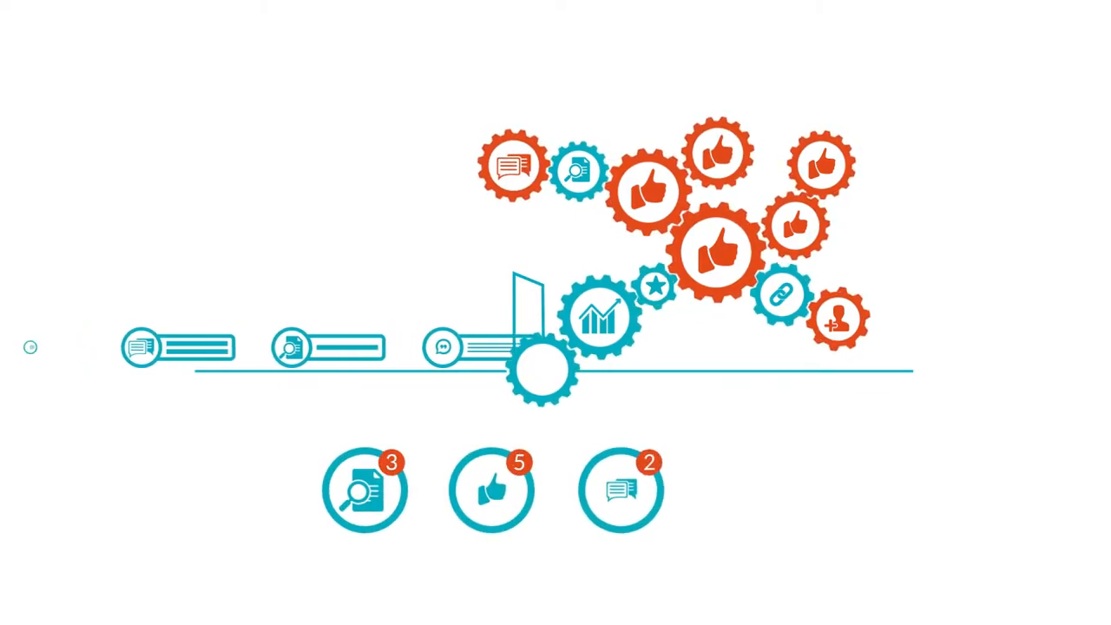
{"action": "left_click", "coordinate": [740, 489]}
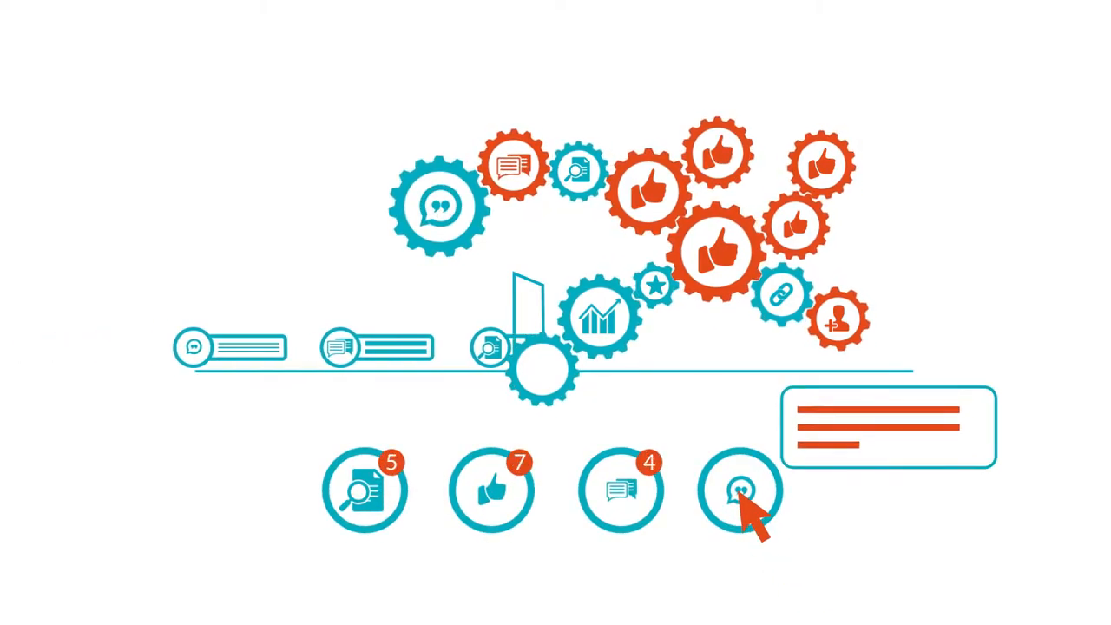